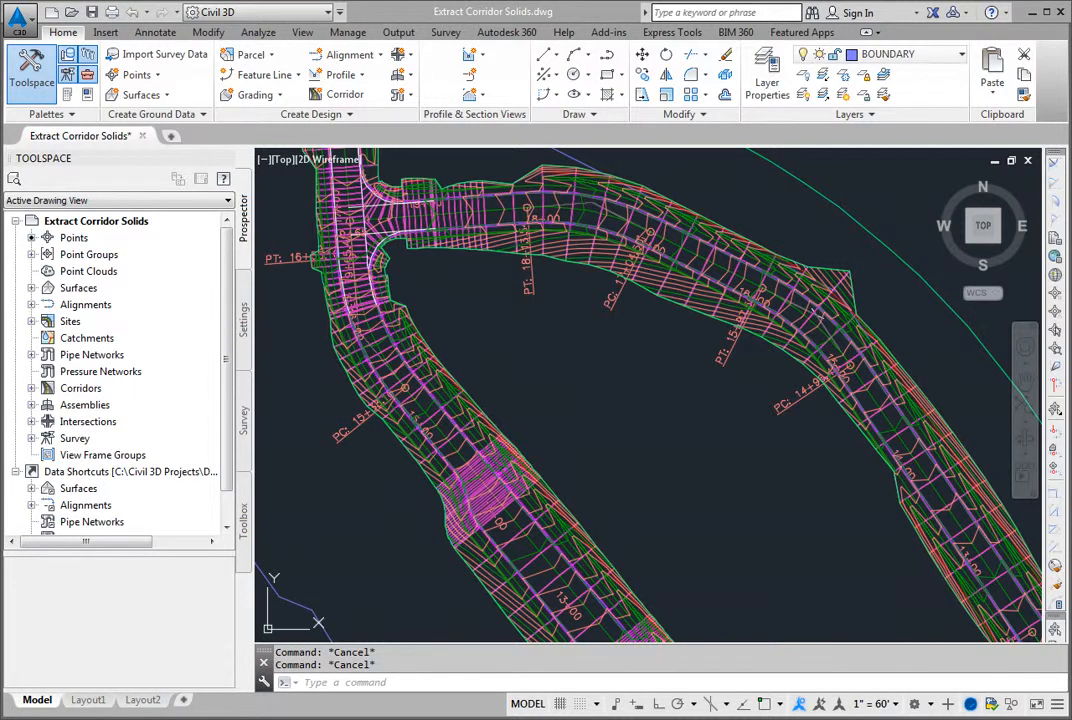
pyautogui.moveTo(465, 375)
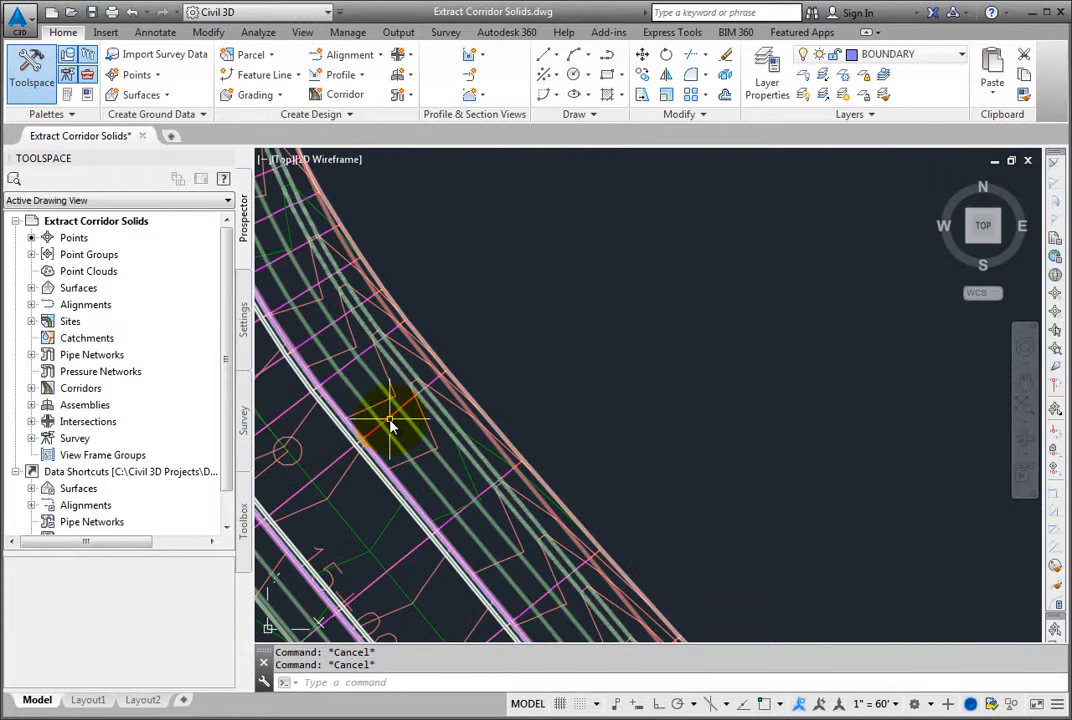
# - Select Corridor - 1 in the drawing to show the Corridor ribbon tab
pyautogui.click(390, 420)
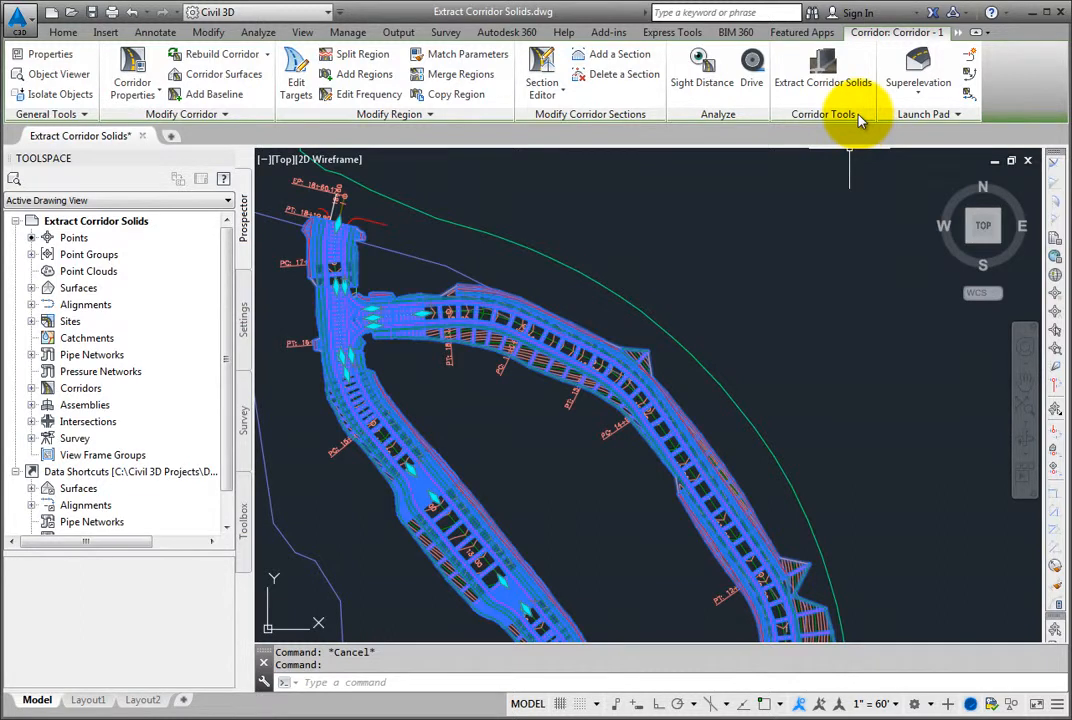
pyautogui.moveTo(822, 75)
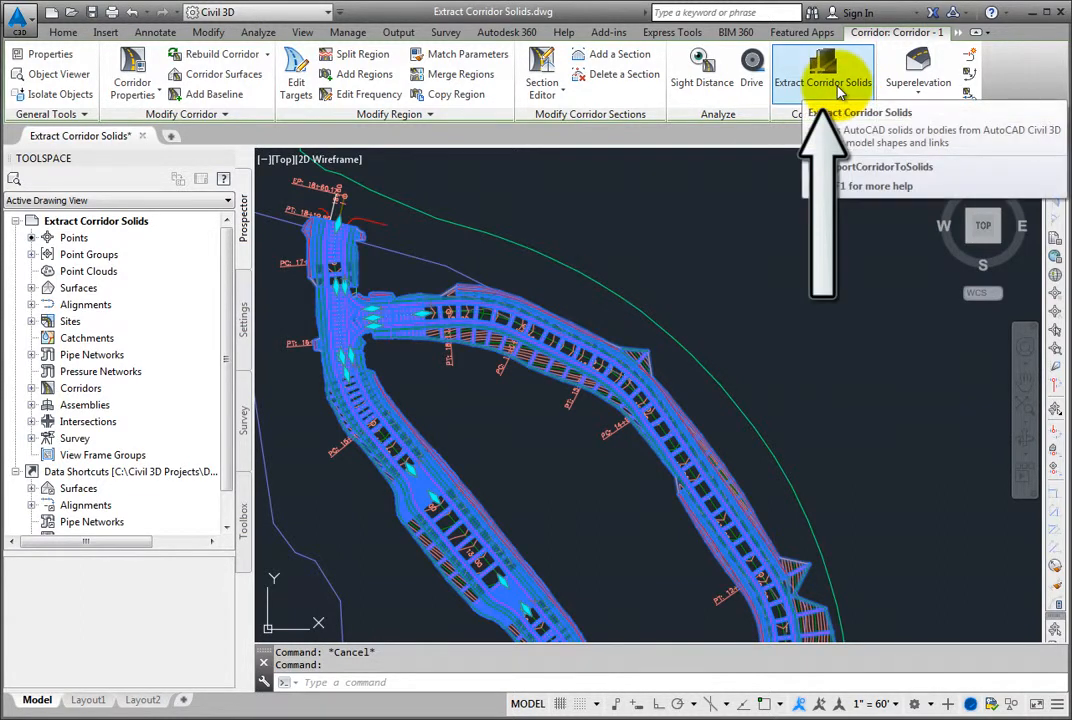
# - Launch Extract Corridor Solids and add all baseline regions of Corridor - 1 to the export list
pyautogui.click(823, 82)
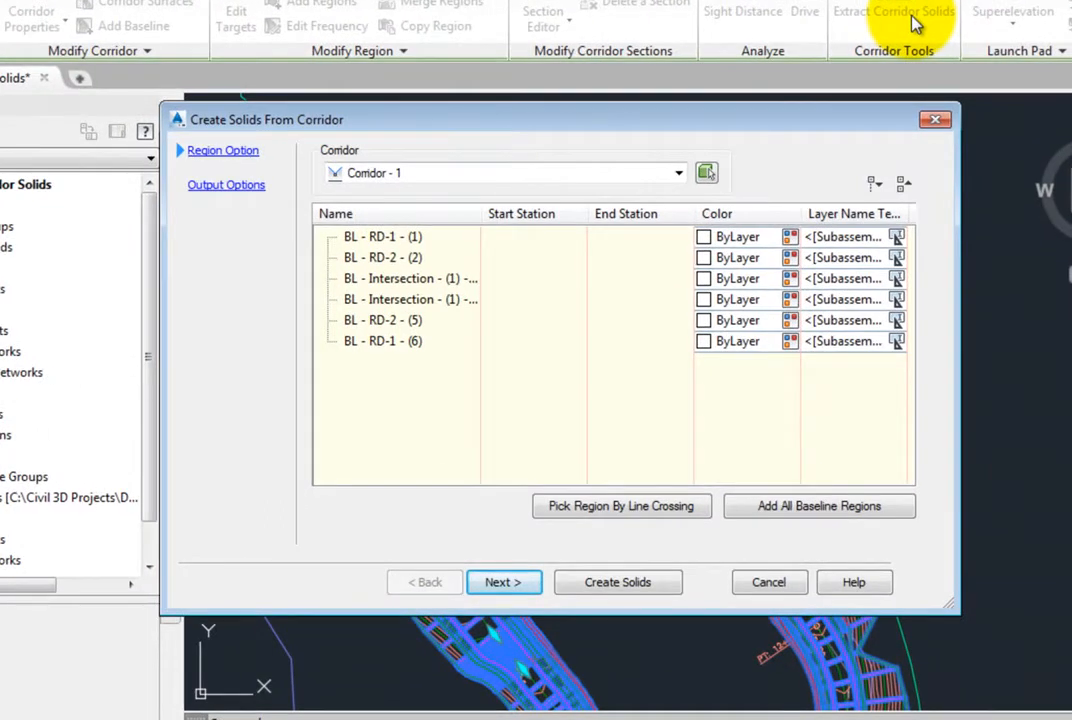
pyautogui.moveTo(905, 30)
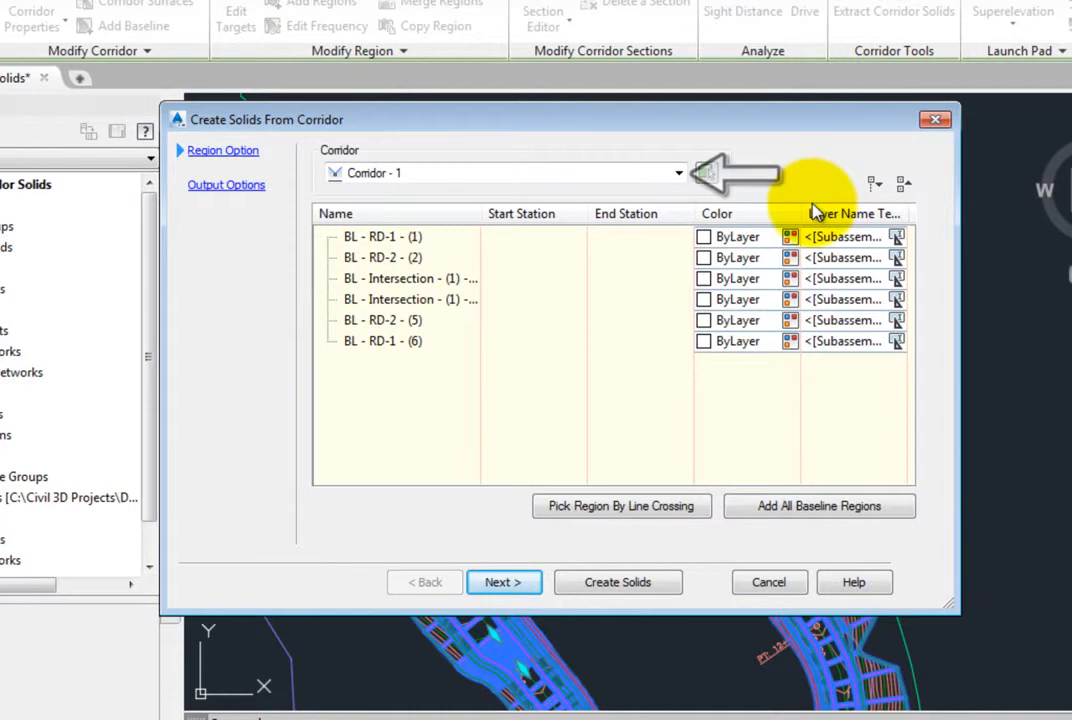
pyautogui.click(679, 173)
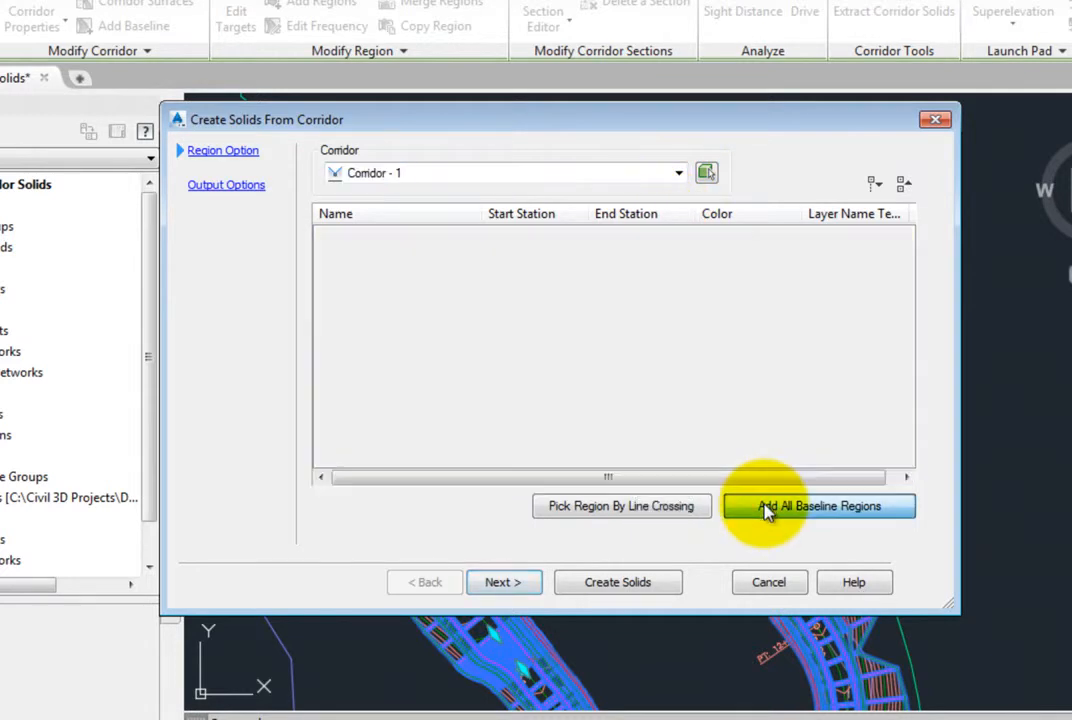
pyautogui.click(817, 505)
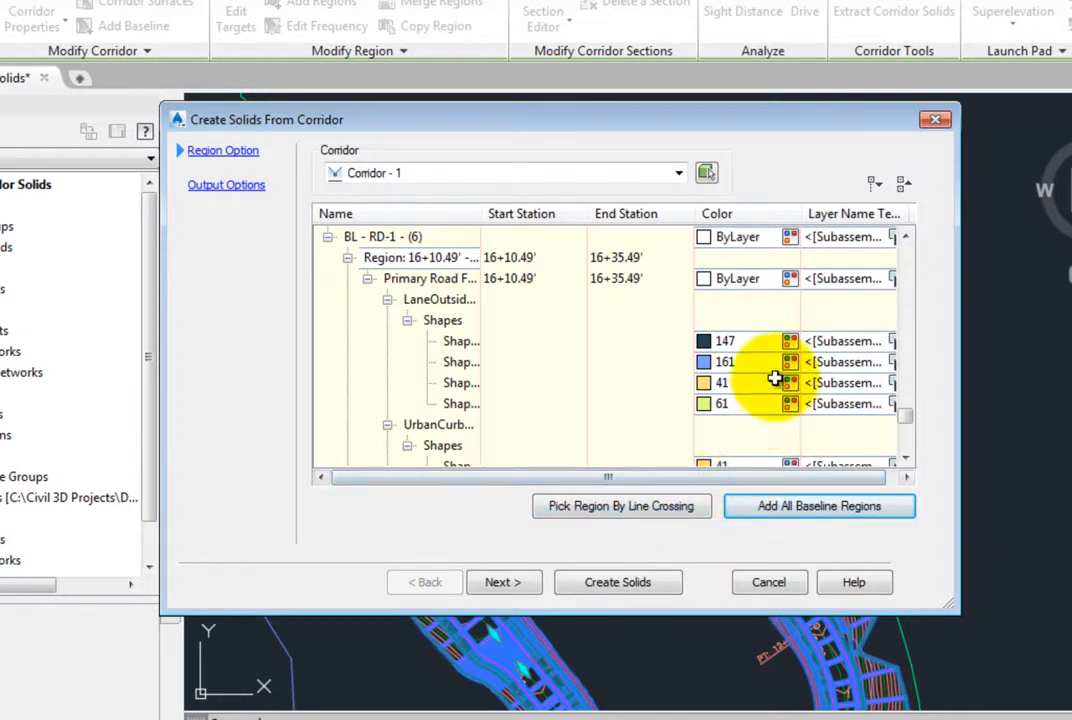
pyautogui.moveTo(758, 335)
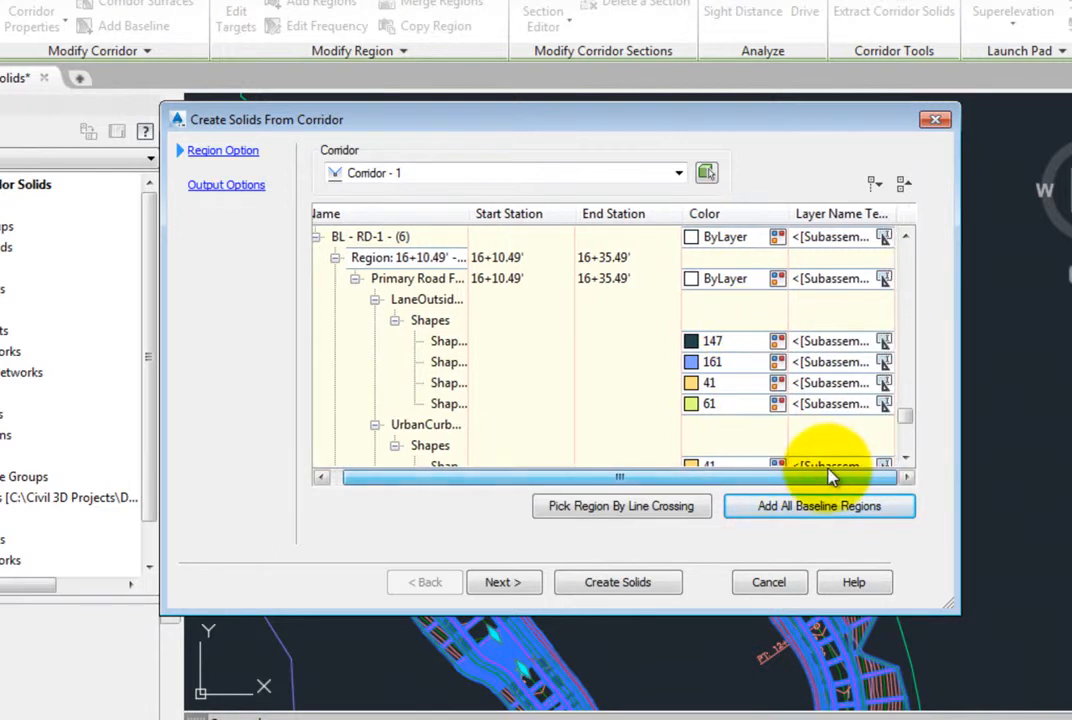
pyautogui.moveTo(840, 350)
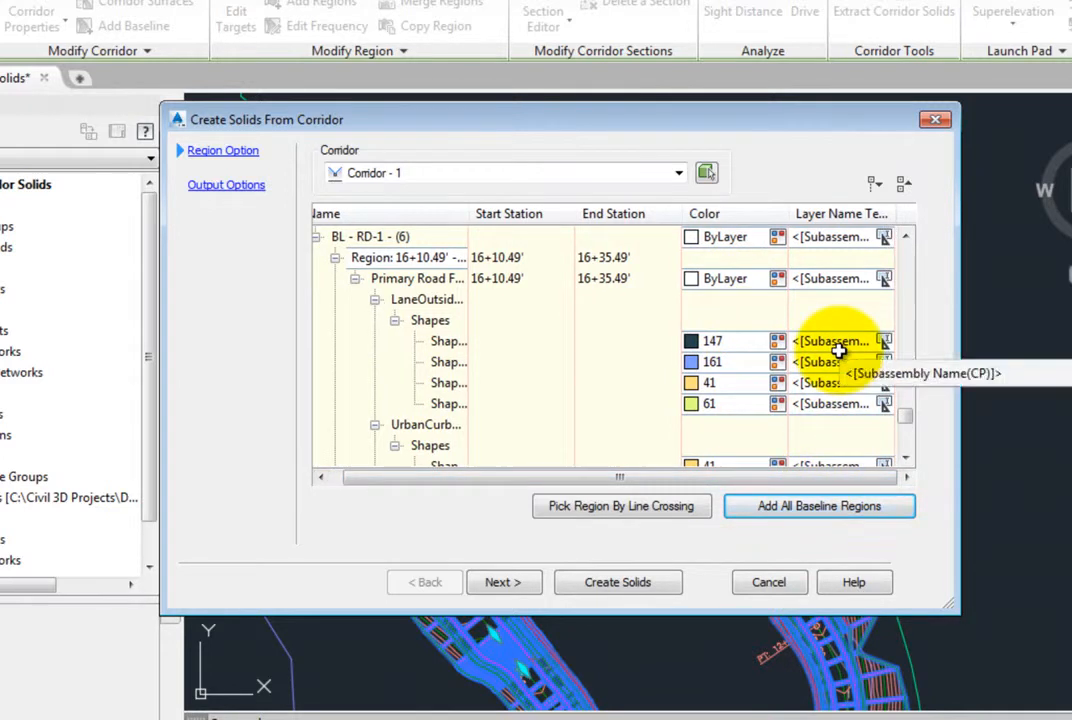
pyautogui.click(503, 582)
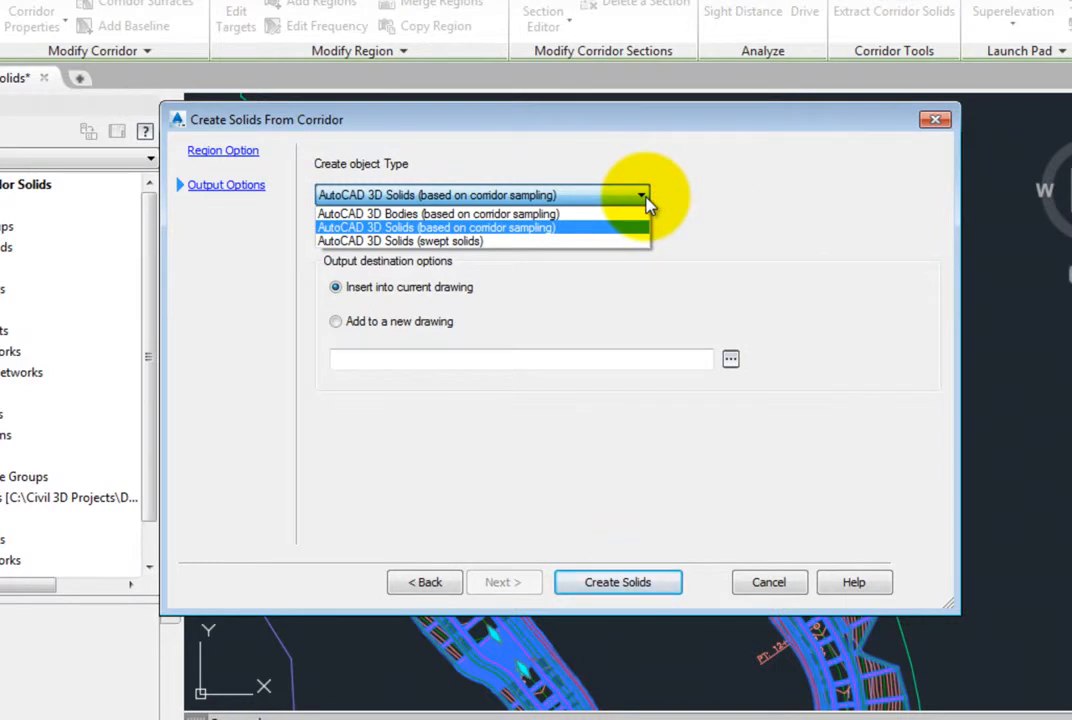
pyautogui.moveTo(437, 214)
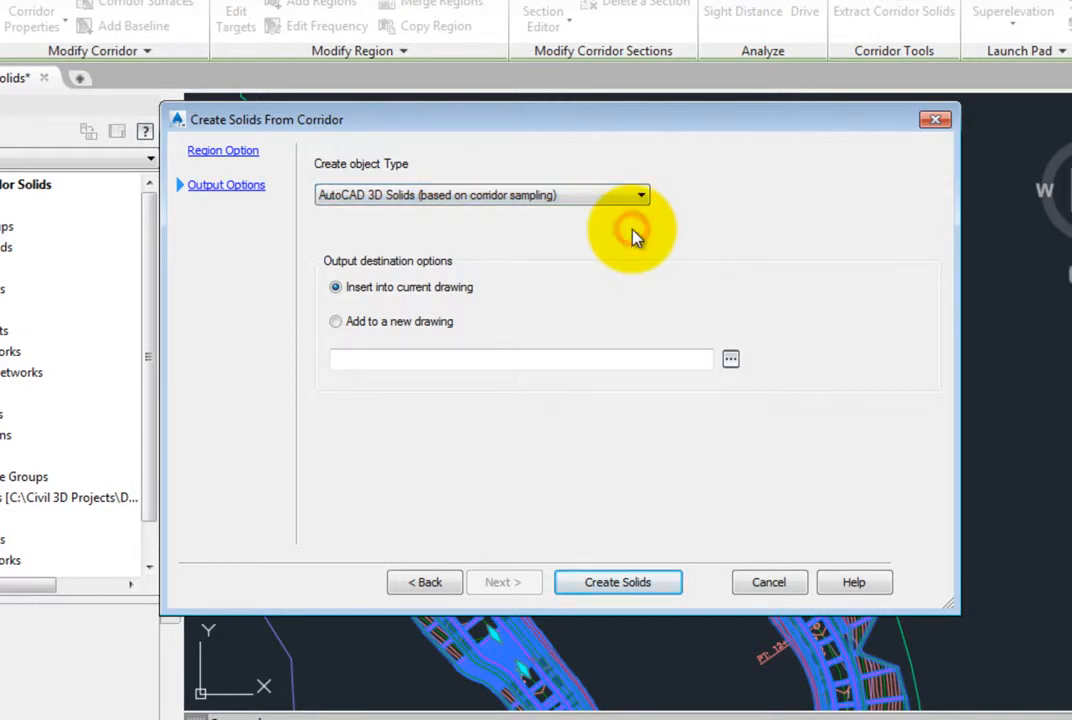
pyautogui.moveTo(615, 243)
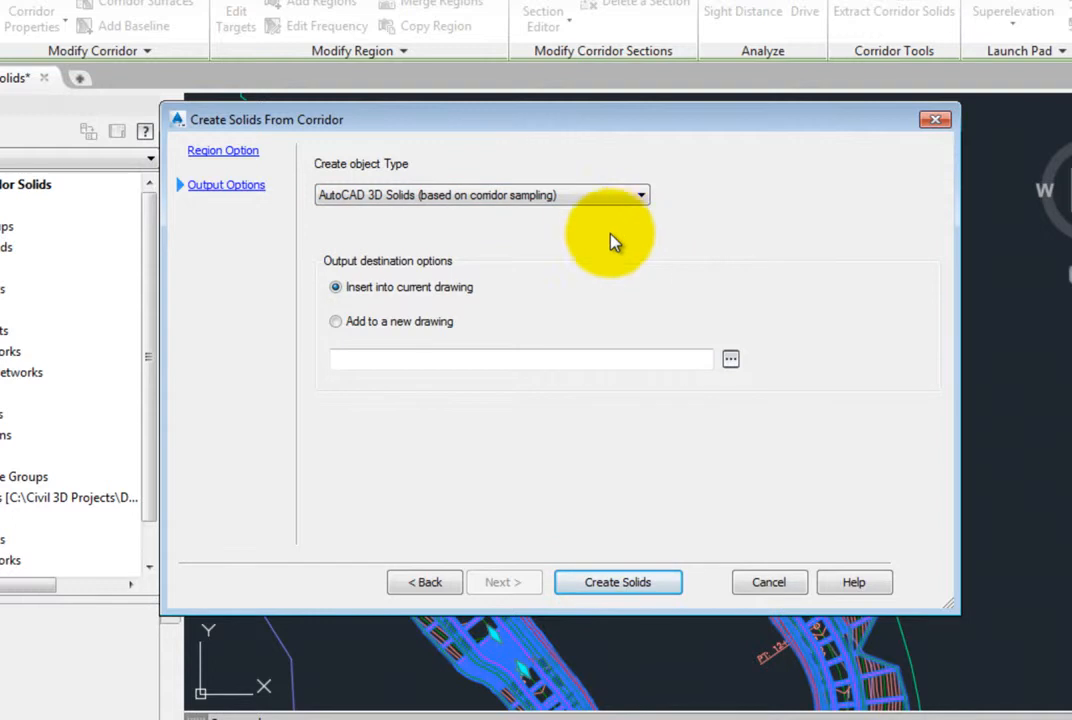
pyautogui.moveTo(518, 285)
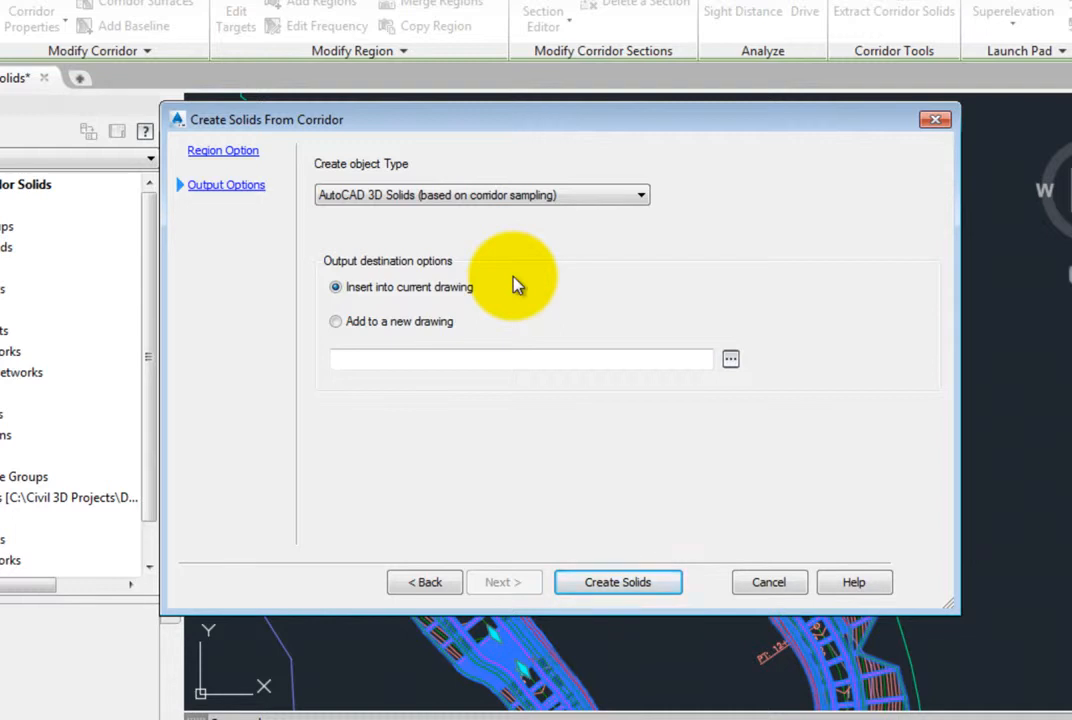
pyautogui.moveTo(473, 300)
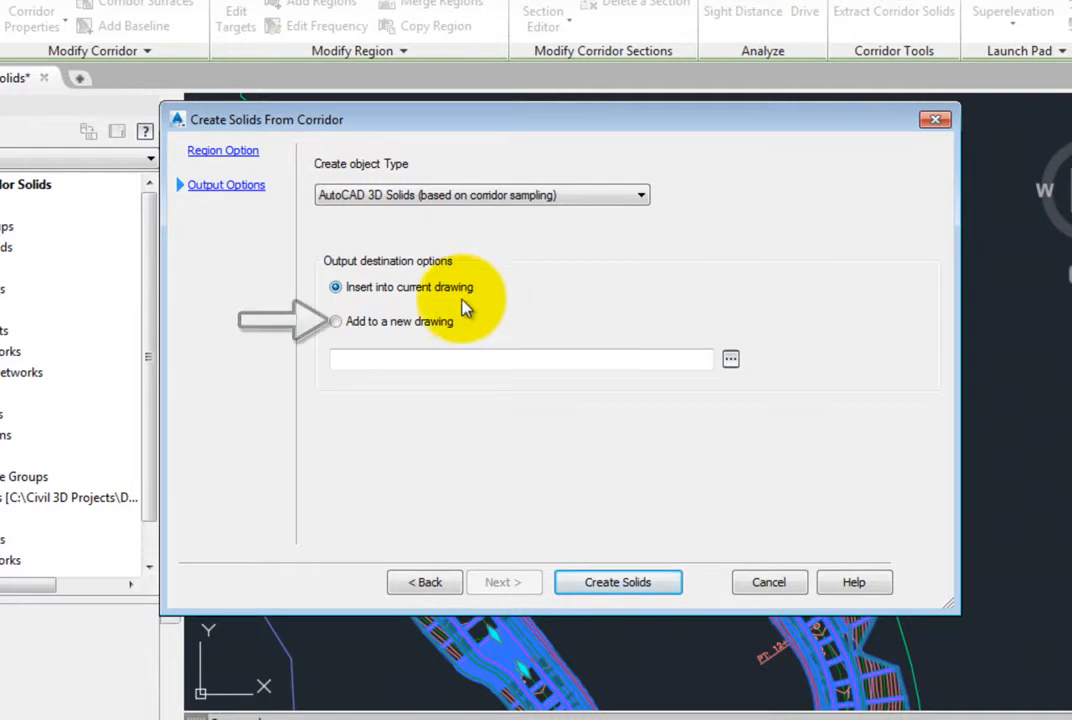
# - Send the AutoCAD 3D Solids output to a new drawing and browse for its location
pyautogui.click(335, 321)
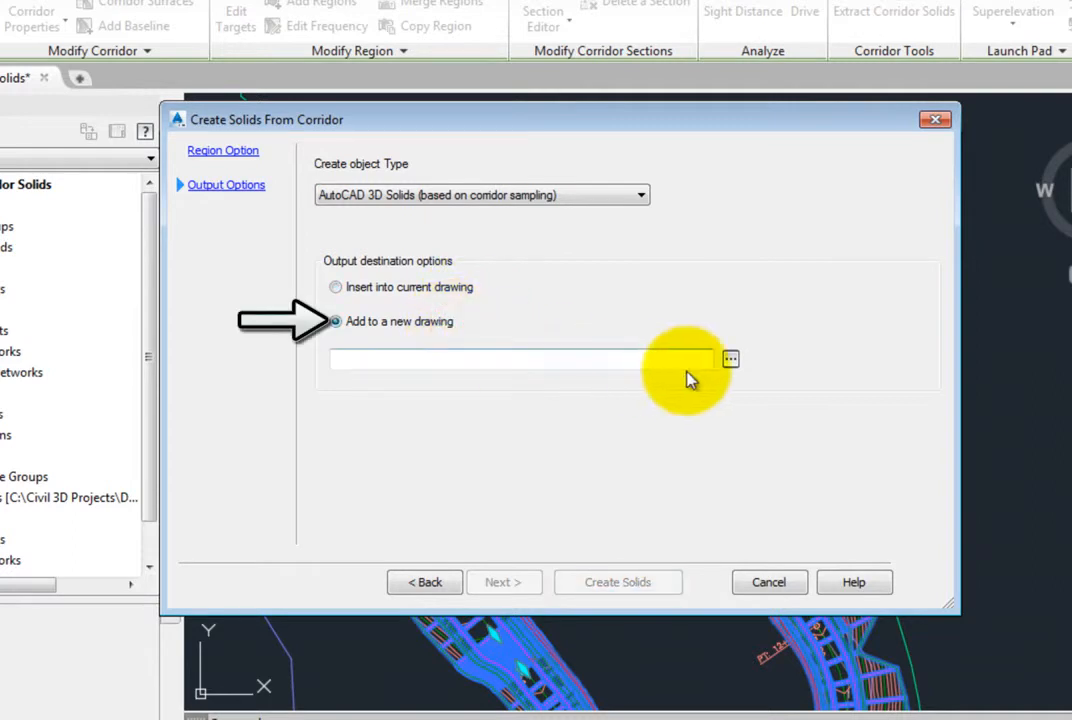
pyautogui.click(730, 359)
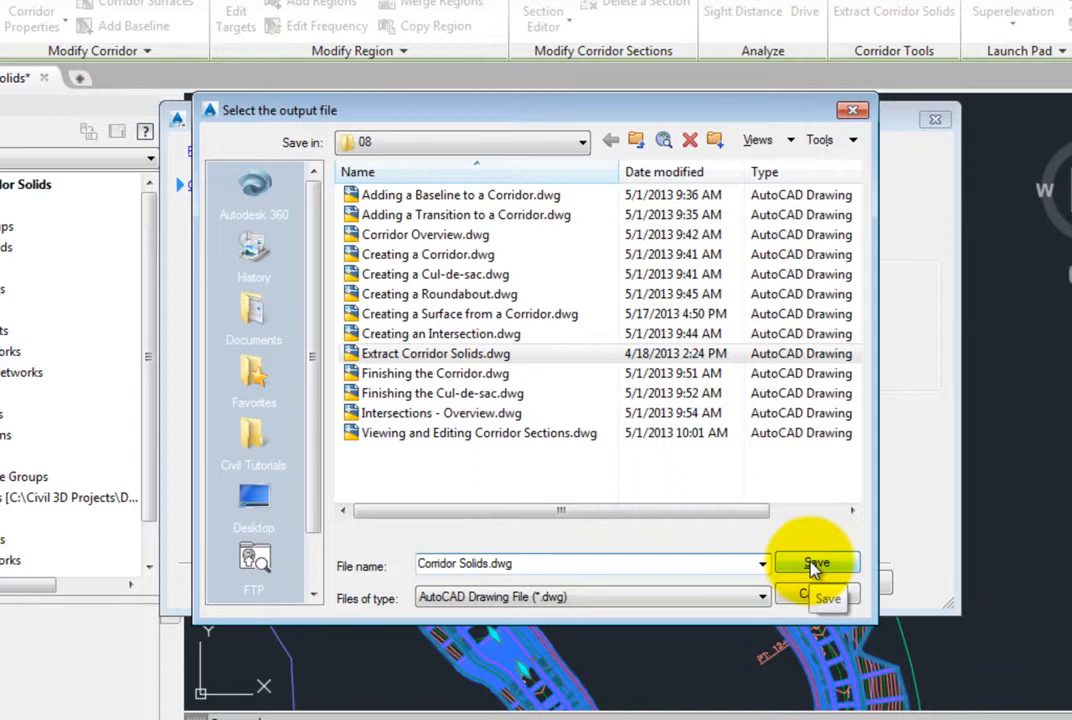
# - Save the output file as Corridor Solids.dwg in the 08 folder
pyautogui.click(816, 563)
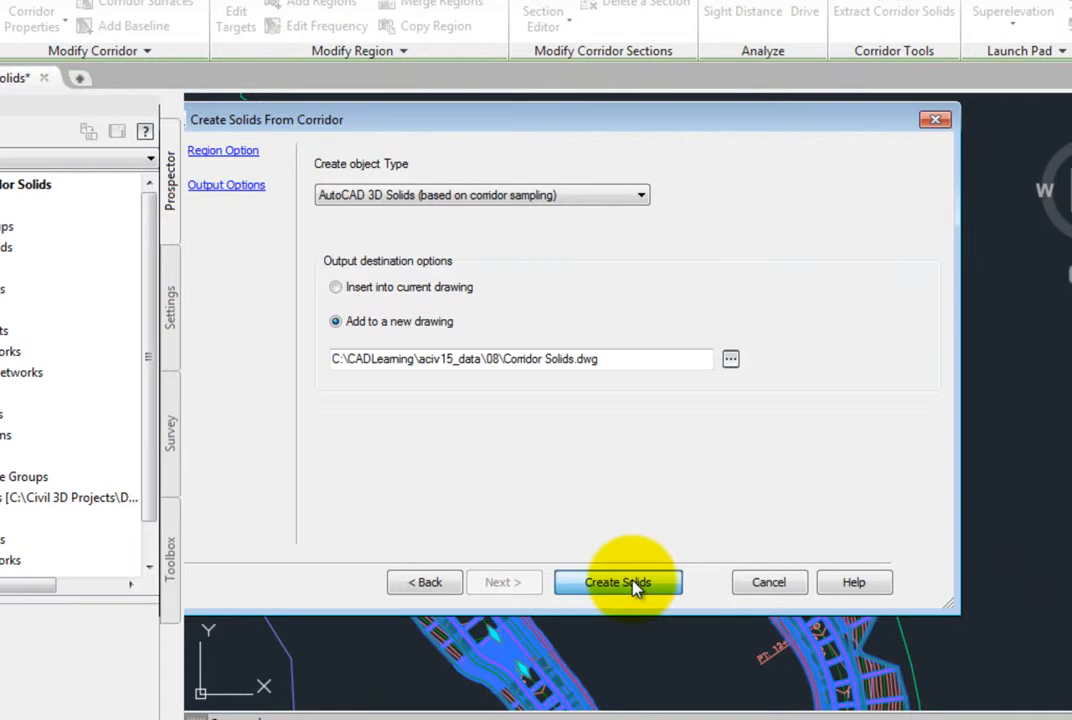
# - Create the solids and open the new Corridor Solids.dwg drawing
pyautogui.click(618, 582)
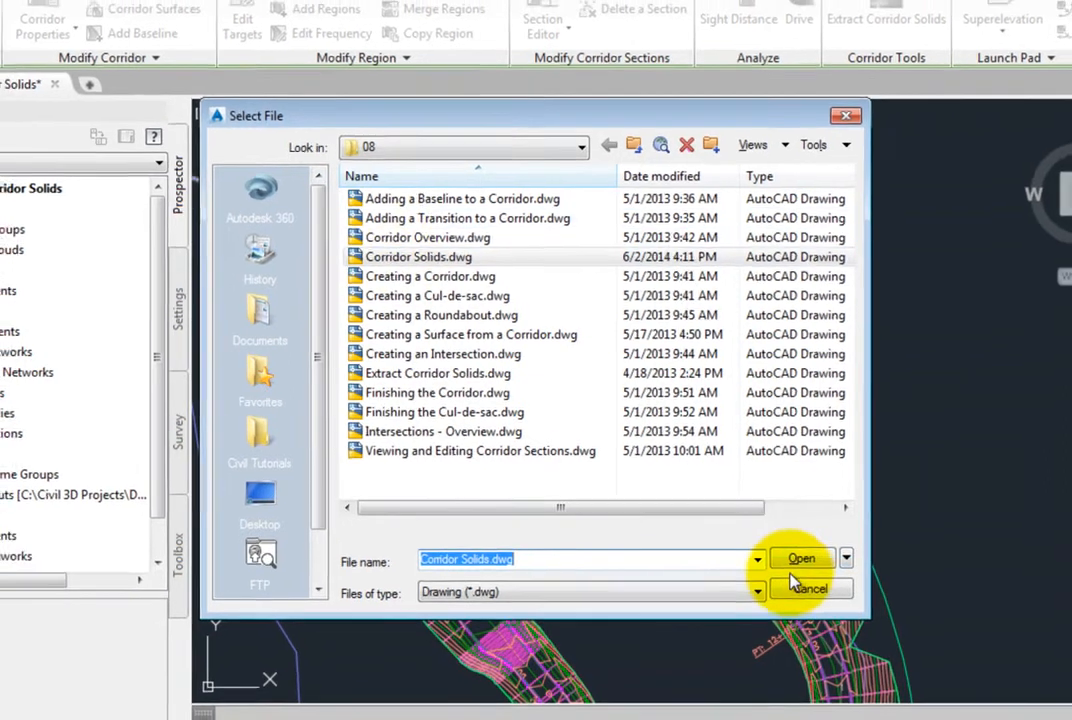
pyautogui.click(801, 558)
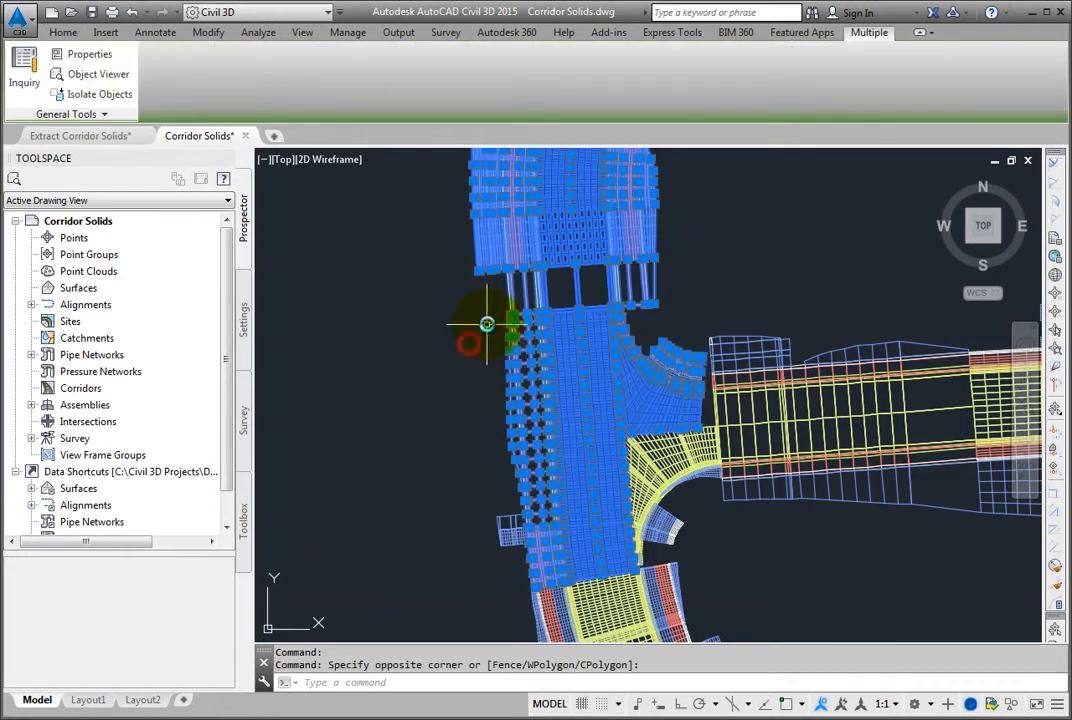
# - Open the selected corridor solids in the Object Viewer with conceptual shading
pyautogui.rightClick(487, 323)
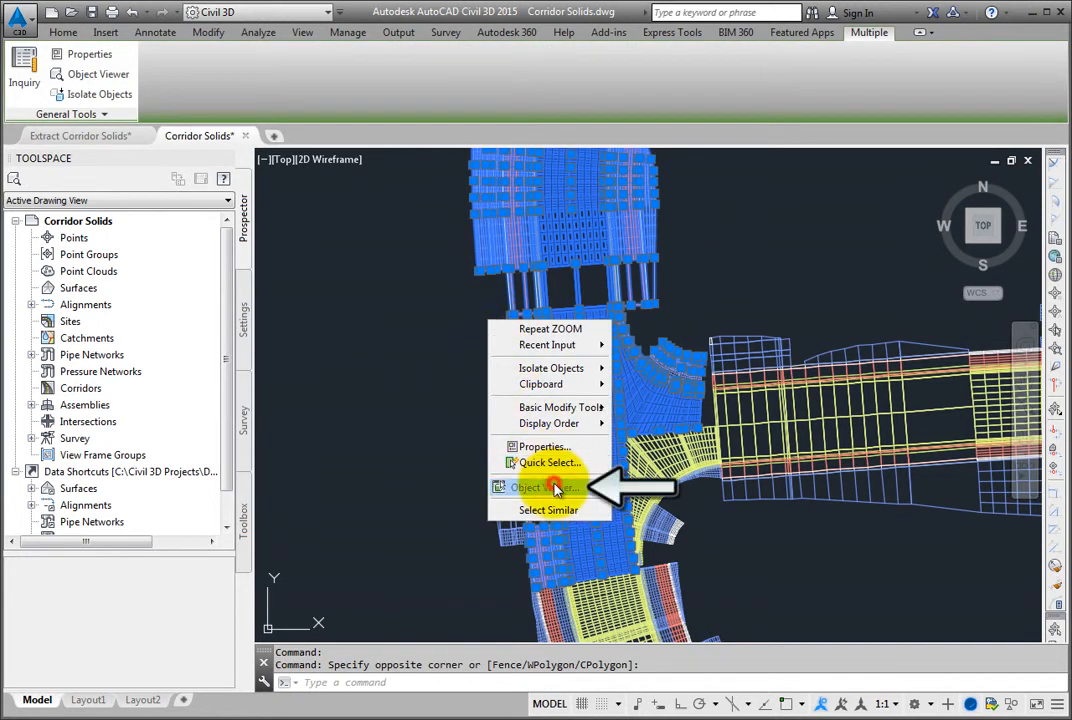
pyautogui.click(540, 487)
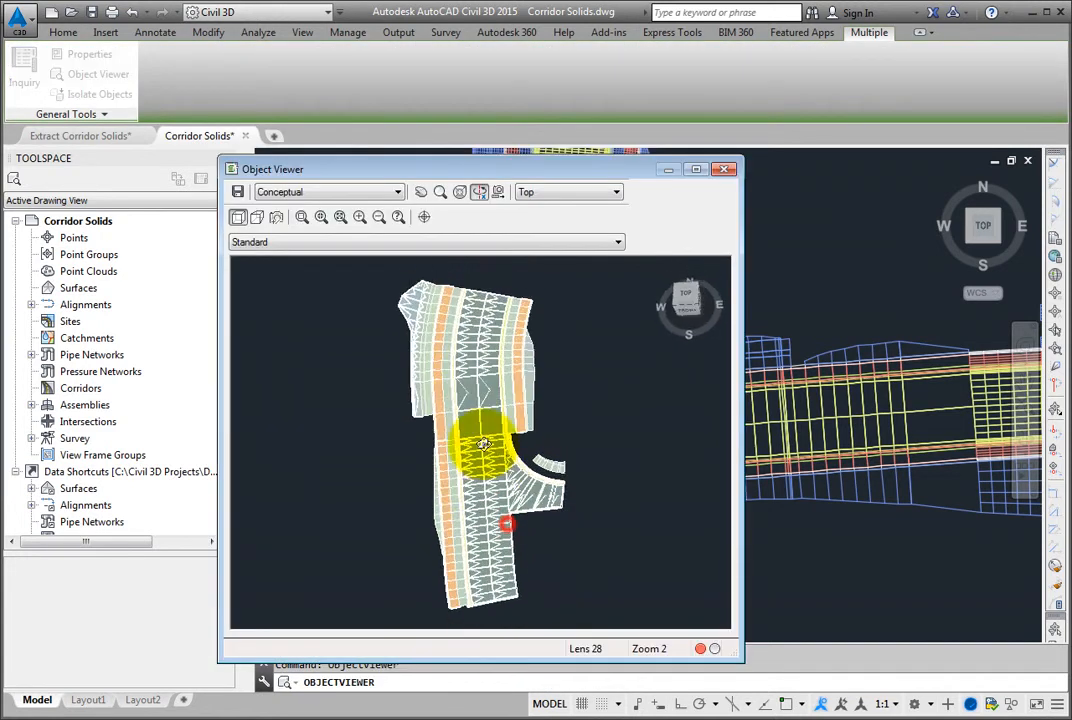